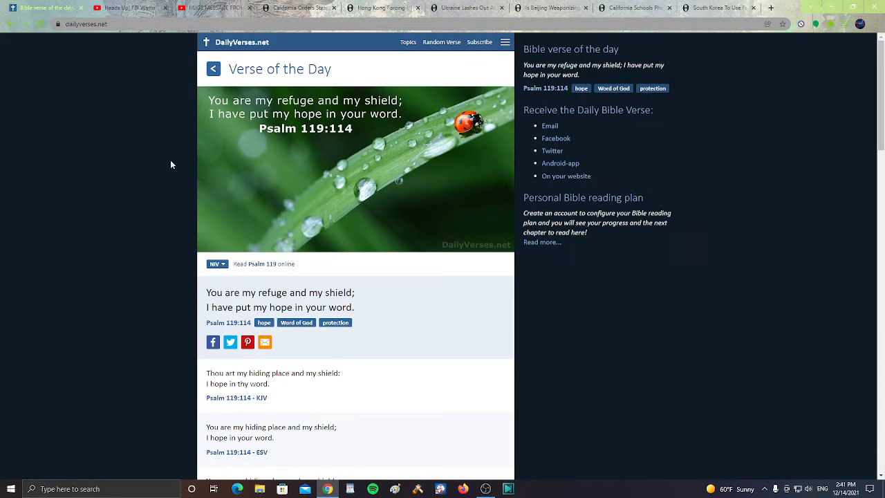
mouse_move(188, 122)
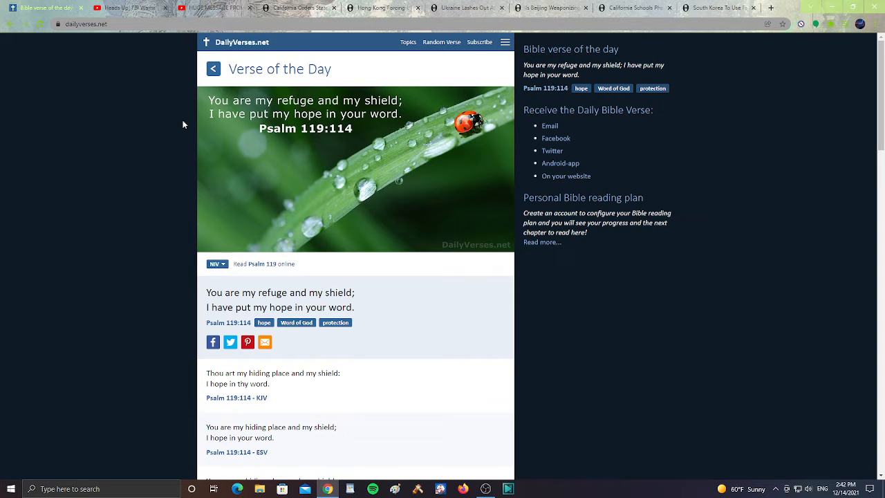
mouse_move(158, 120)
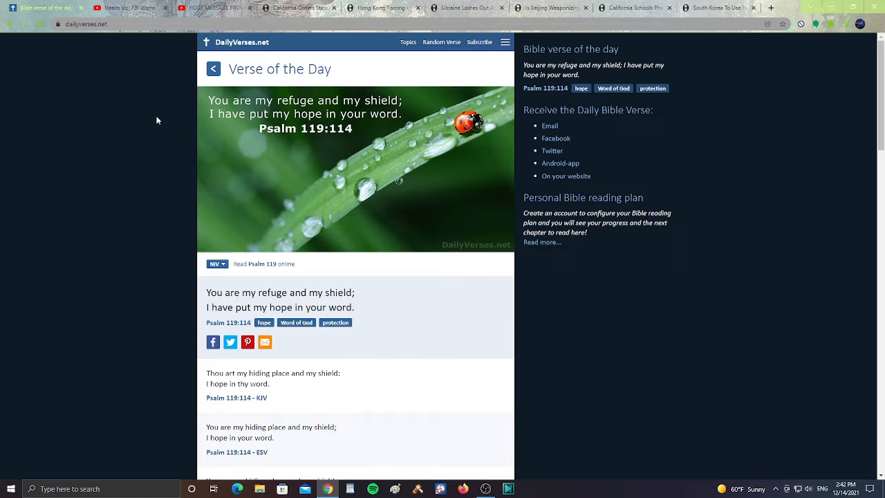
- Show the YouTube FBI C-19 test DNA warning video's channel details and description
left_click(125, 8)
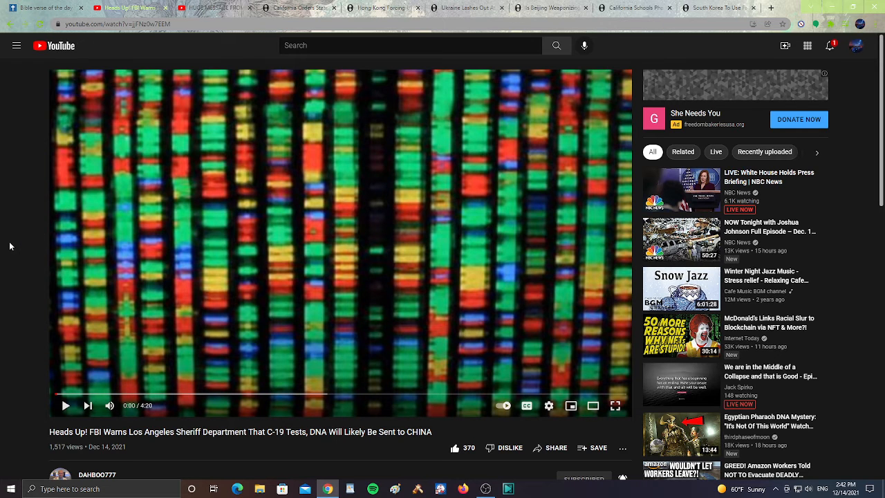
scroll("down", 3)
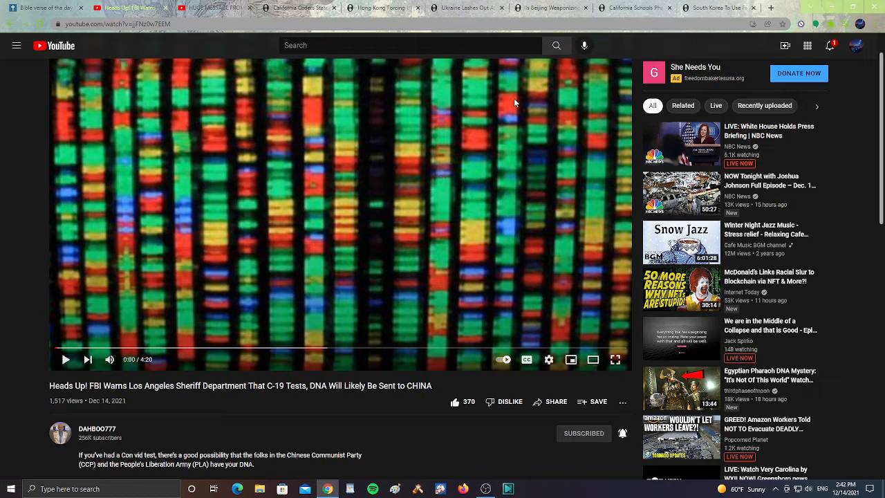
- Read the 'Is Beijing Weaponizing Your DNA?' article down to its Deep Ties to China section
left_click(551, 9)
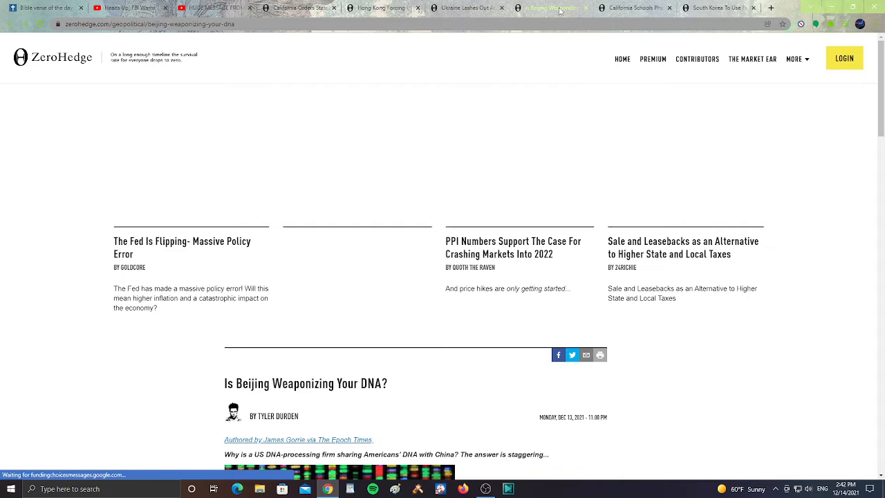
scroll("down", 3)
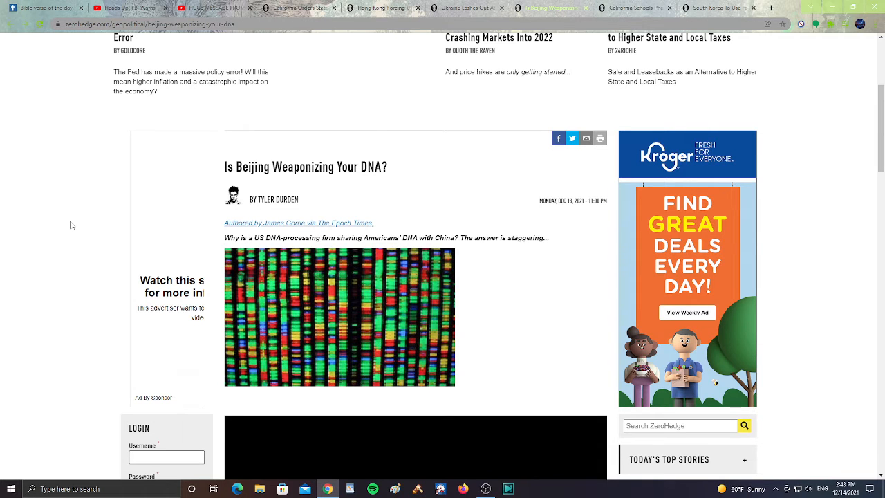
scroll("down", 3)
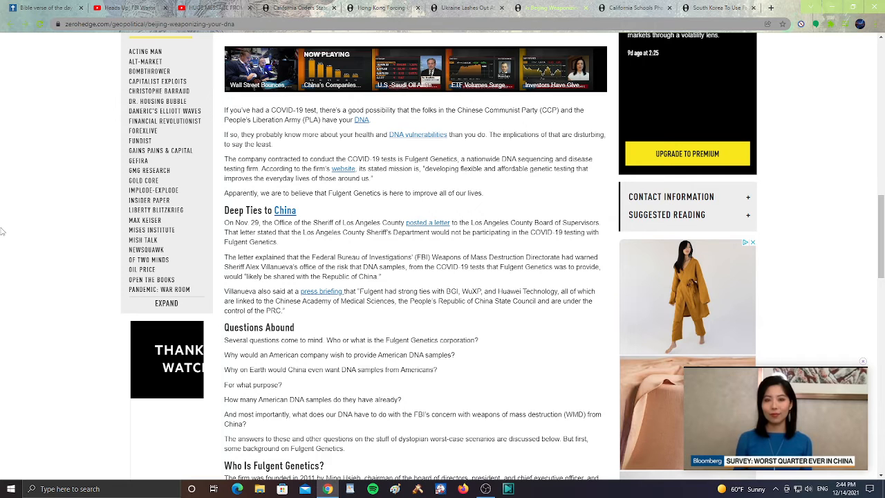
scroll("down", 3)
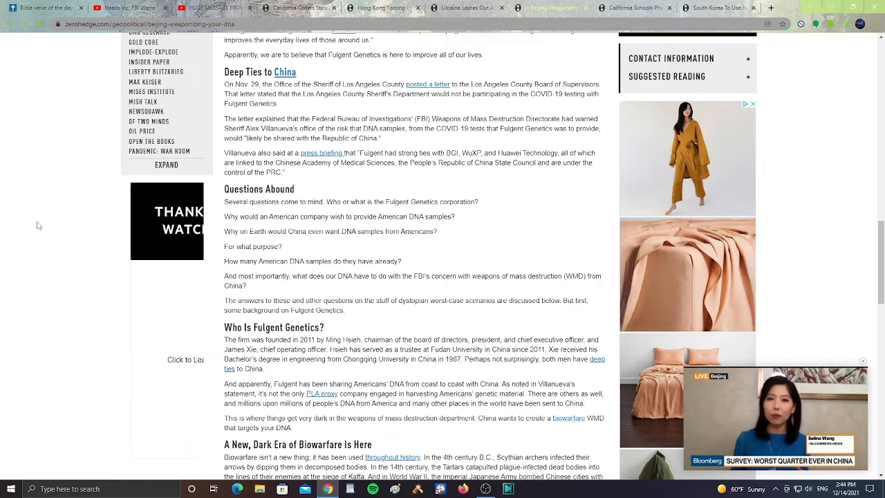
scroll("down", 3)
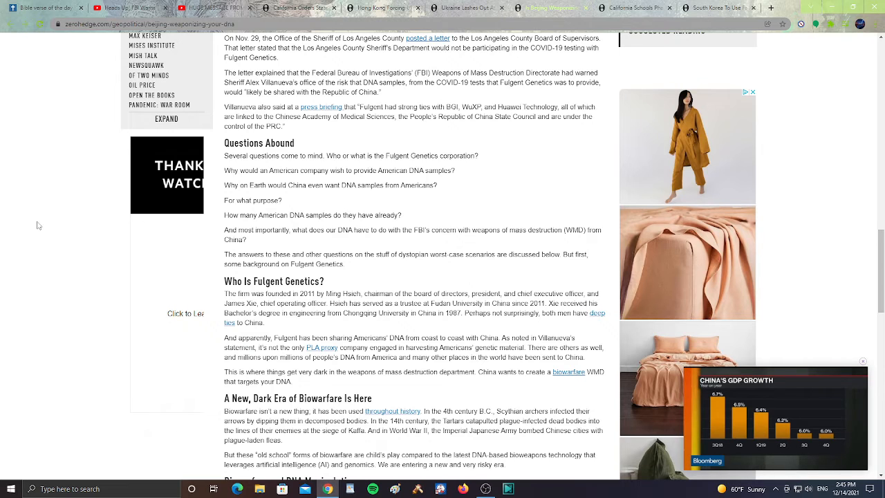
scroll("down", 3)
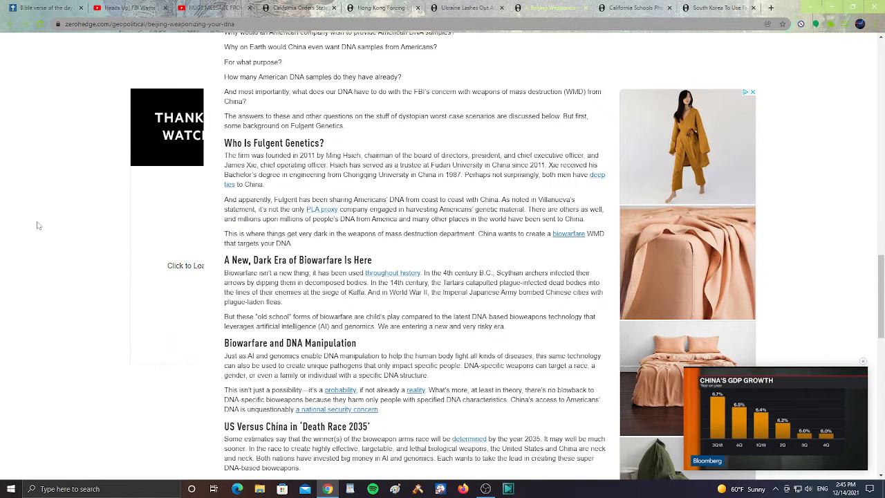
scroll("down", 3)
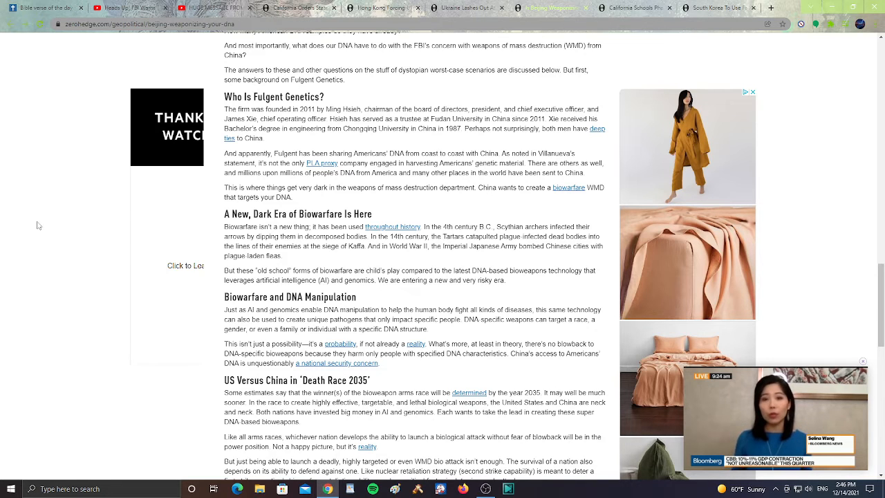
mouse_move(48, 276)
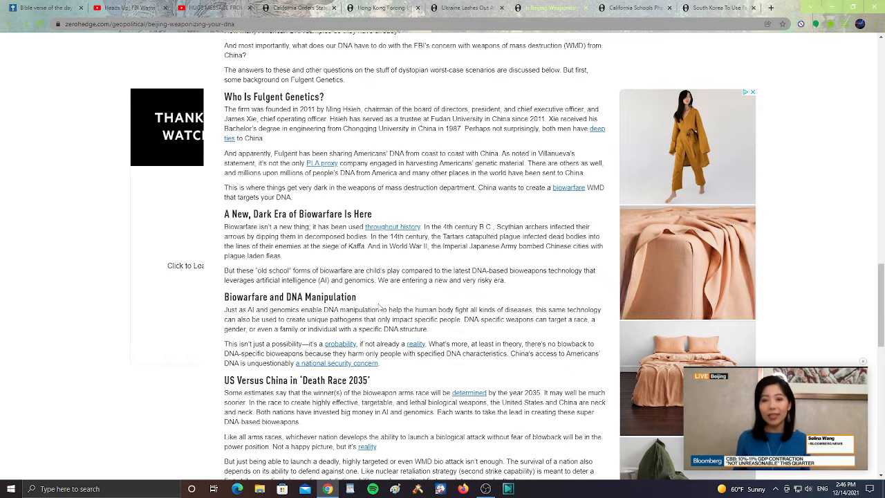
scroll("down", 3)
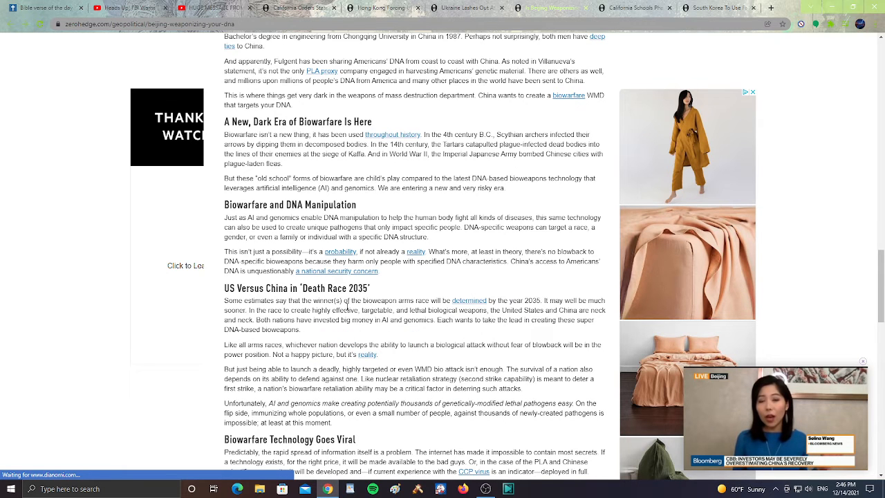
scroll("down", 3)
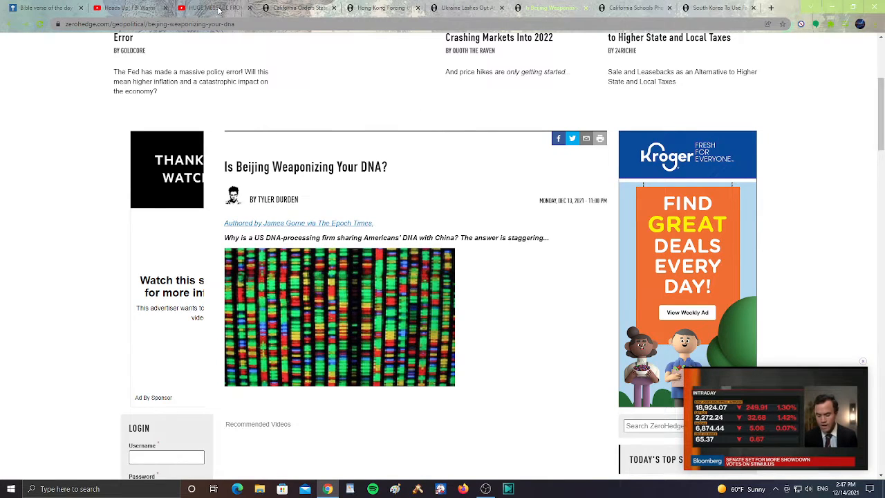
- Return to the YouTube HUGE MESSAGE FROM FEMA deadly-tornadoes video
left_click(208, 8)
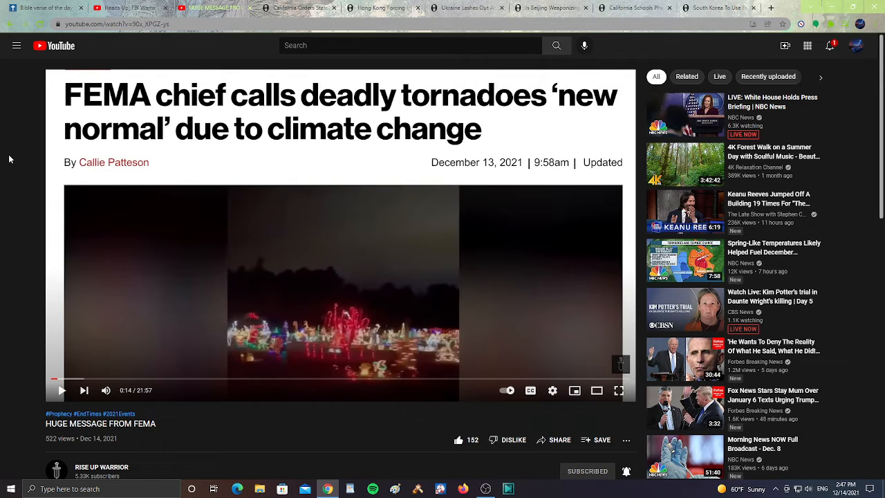
mouse_move(12, 153)
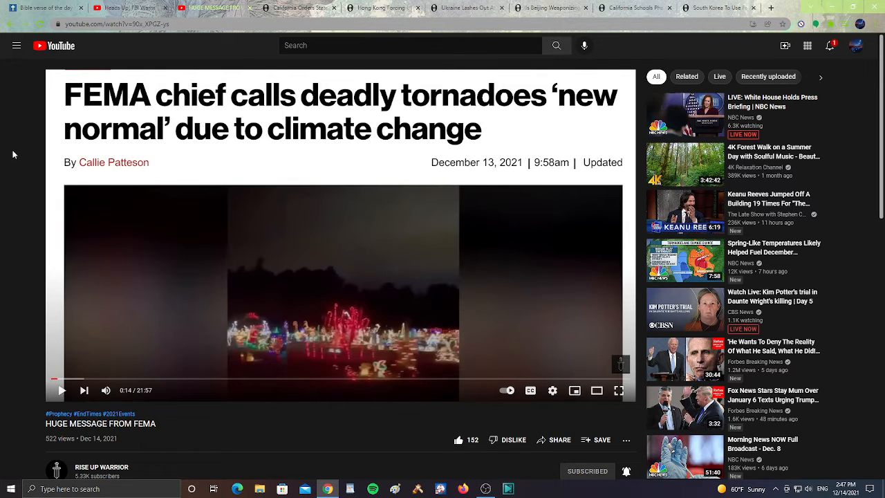
mouse_move(36, 310)
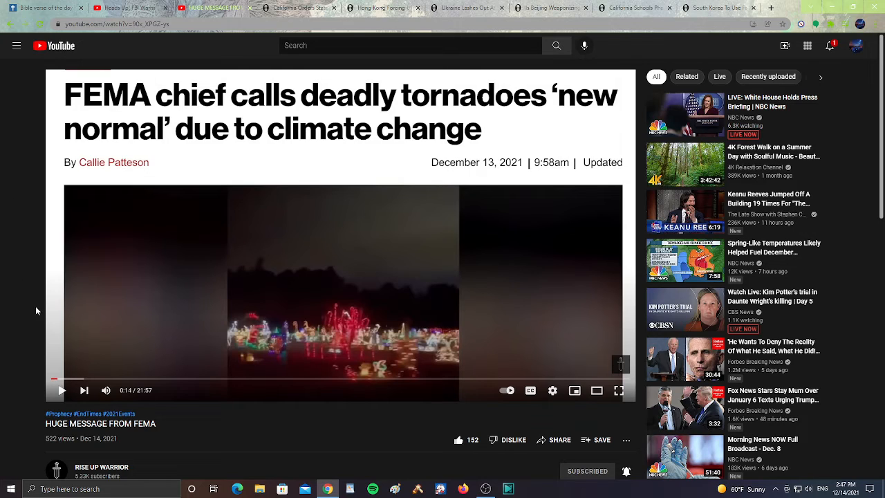
mouse_move(15, 313)
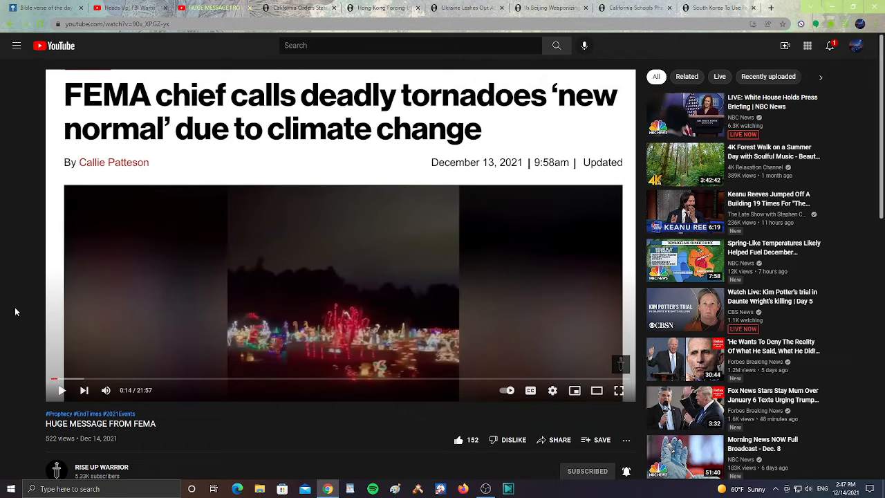
mouse_move(19, 263)
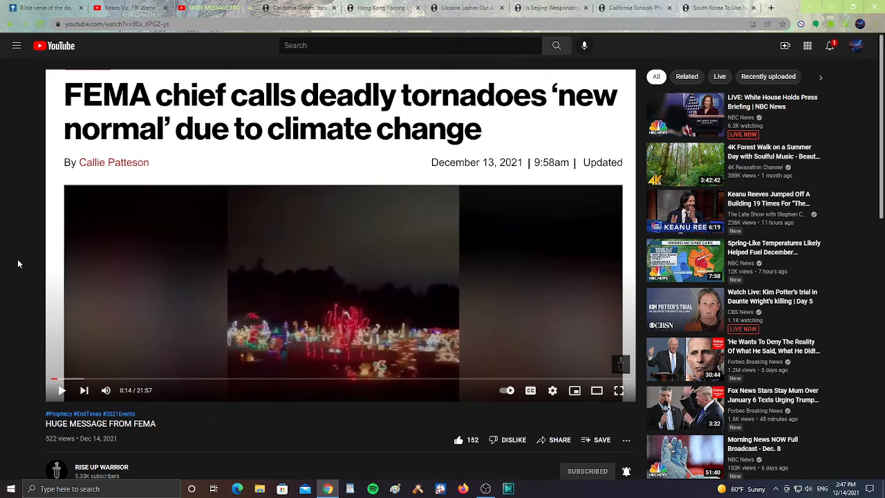
mouse_move(27, 232)
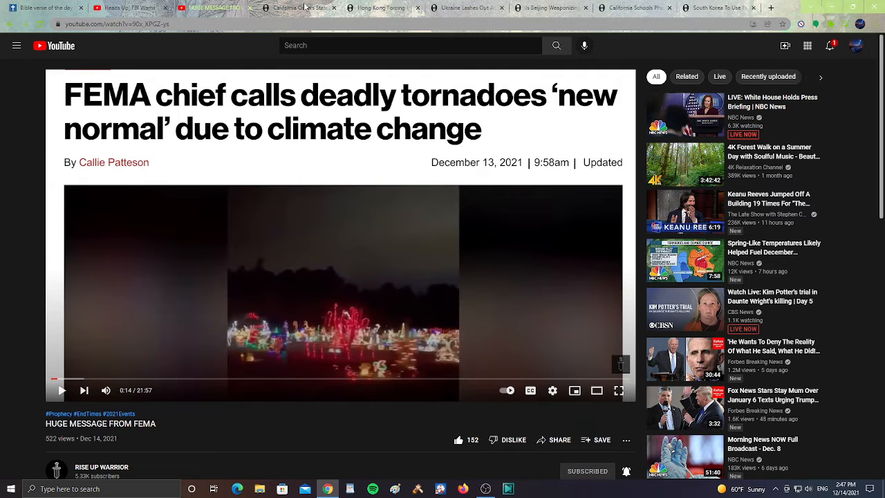
- Show the 'California Orders Statewide Indoor Mask Mandate' headline, byline and opening line
left_click(298, 9)
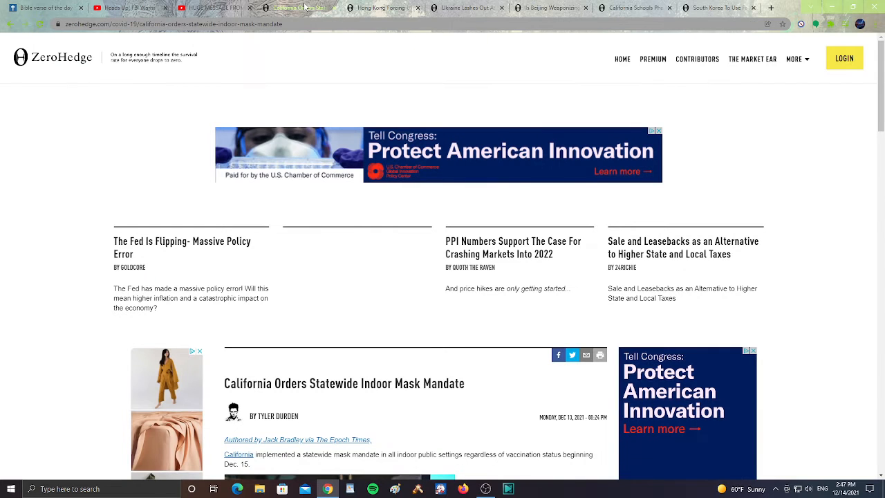
scroll("down", 3)
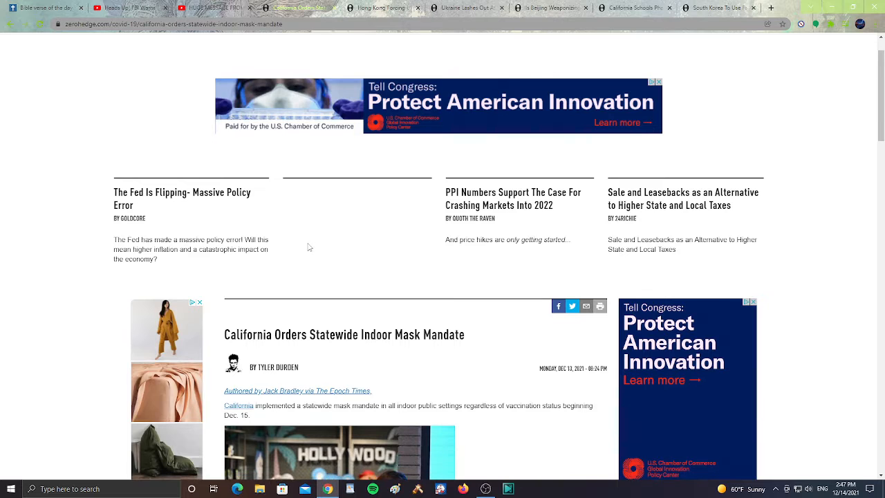
scroll("down", 3)
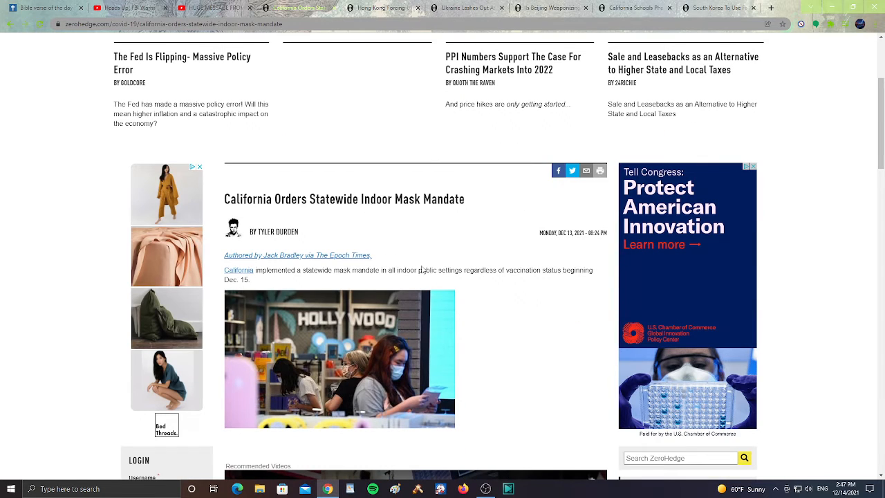
scroll("down", 3)
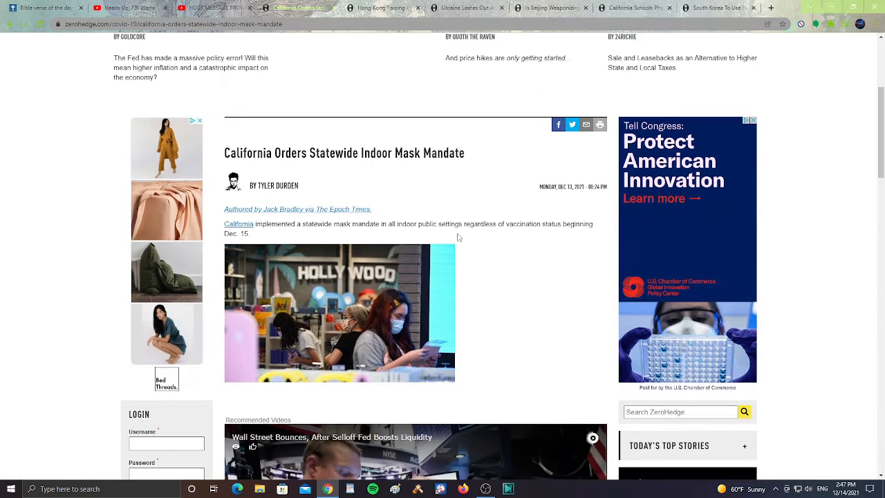
mouse_move(521, 300)
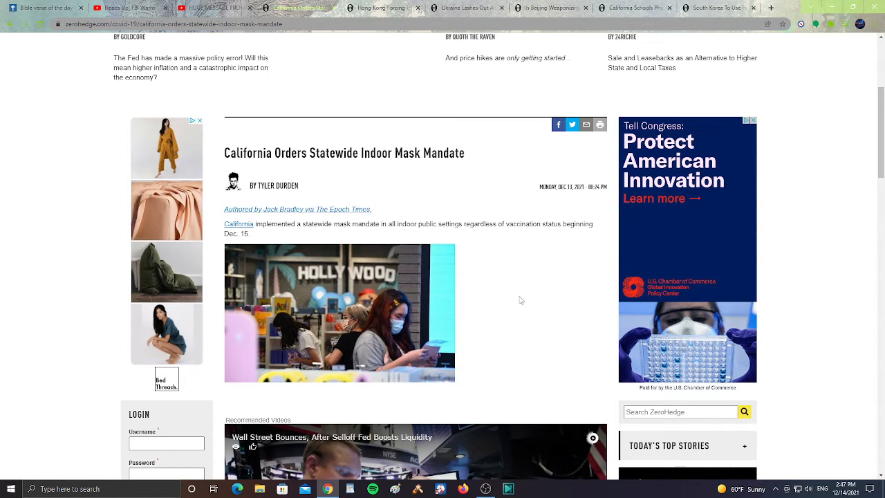
mouse_move(509, 291)
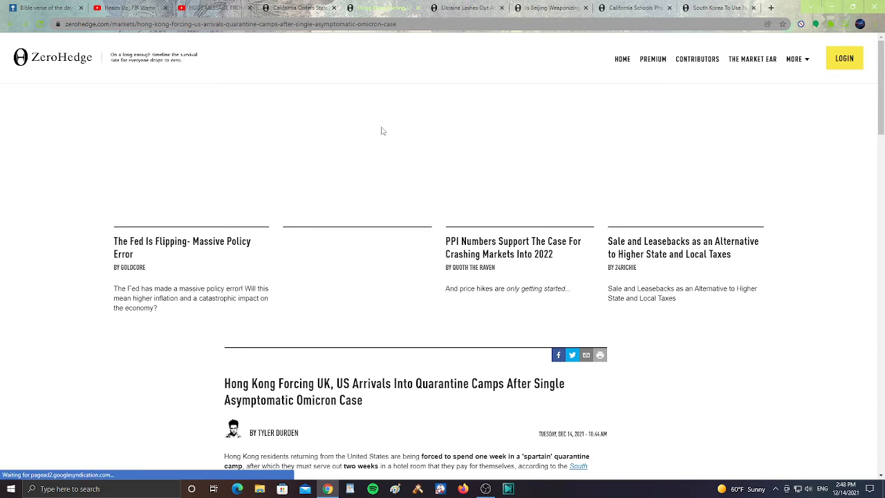
- Read through the Hong Kong quarantine-camps article's paragraphs while scrolling down
scroll("down", 3)
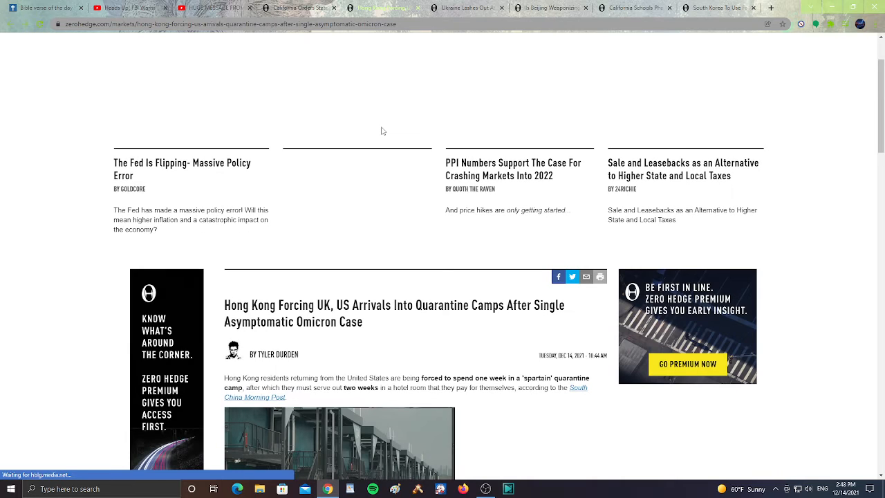
scroll("down", 3)
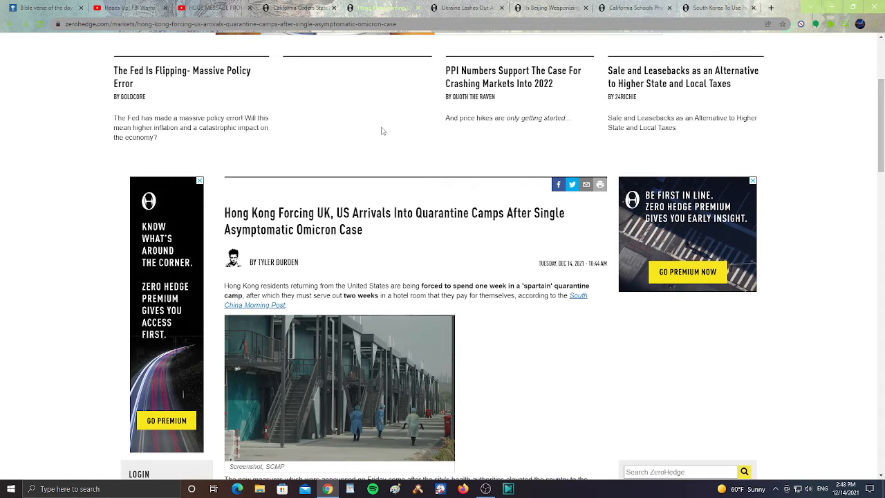
scroll("down", 3)
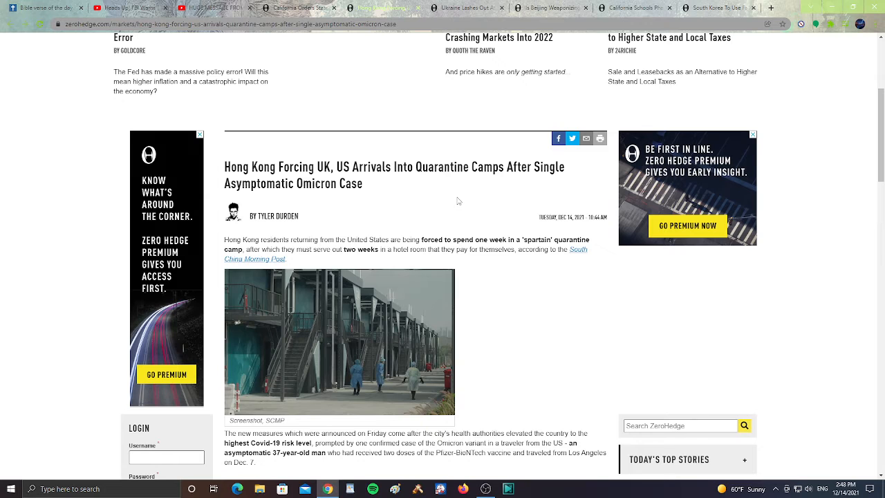
scroll("down", 3)
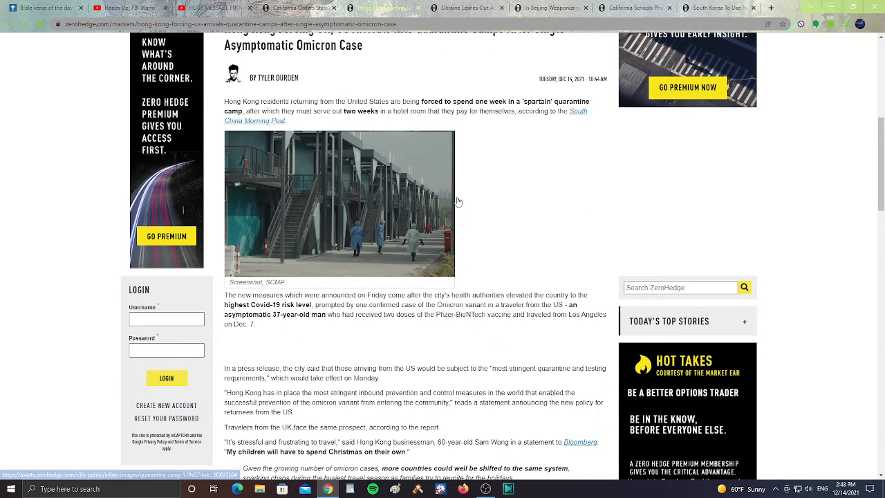
scroll("down", 3)
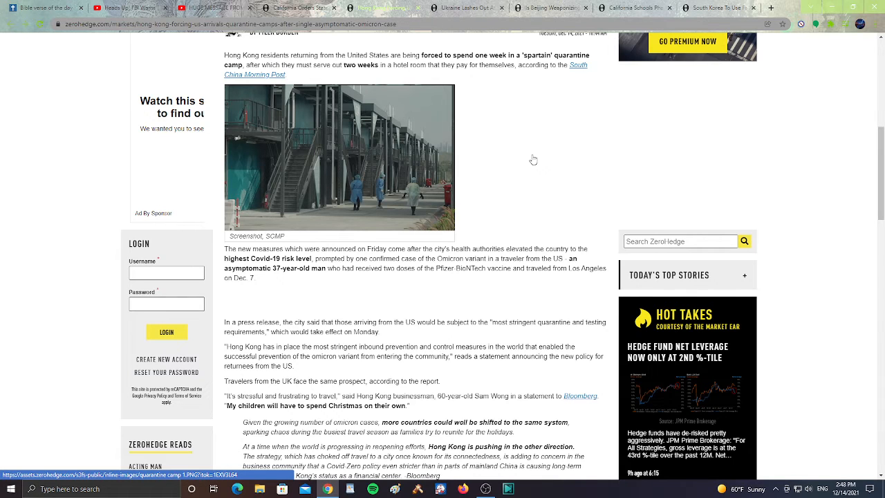
scroll("down", 3)
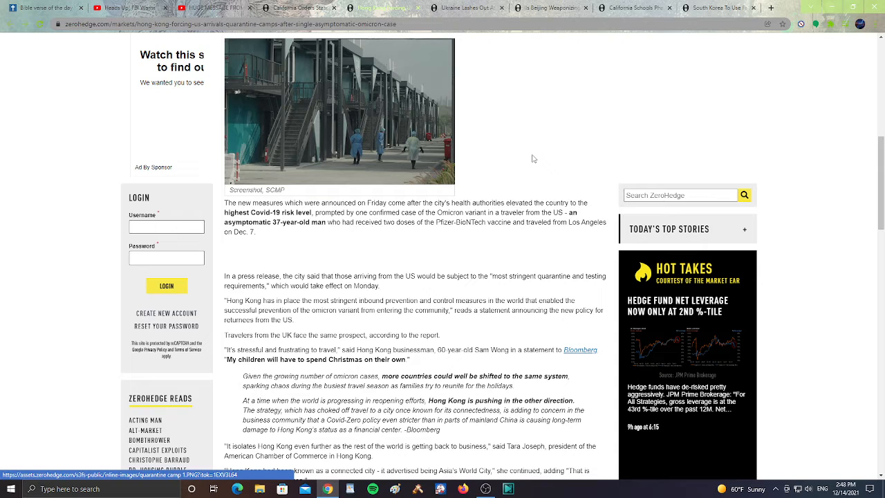
scroll("down", 3)
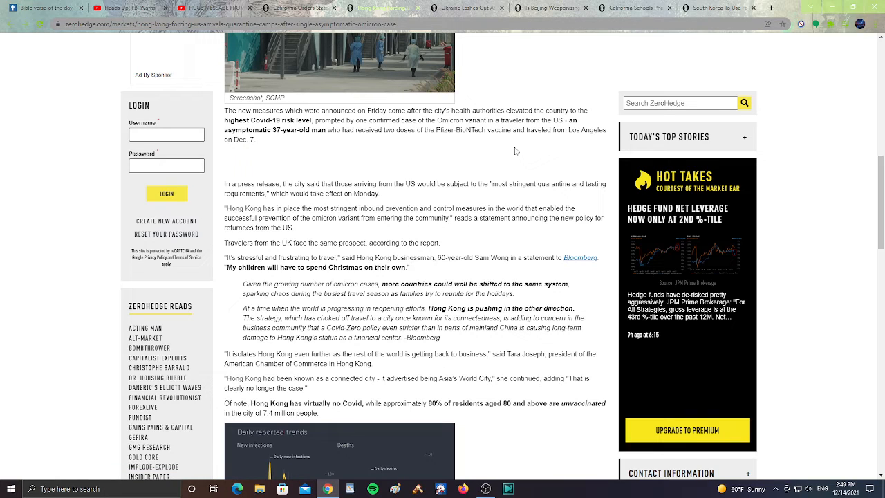
scroll("down", 3)
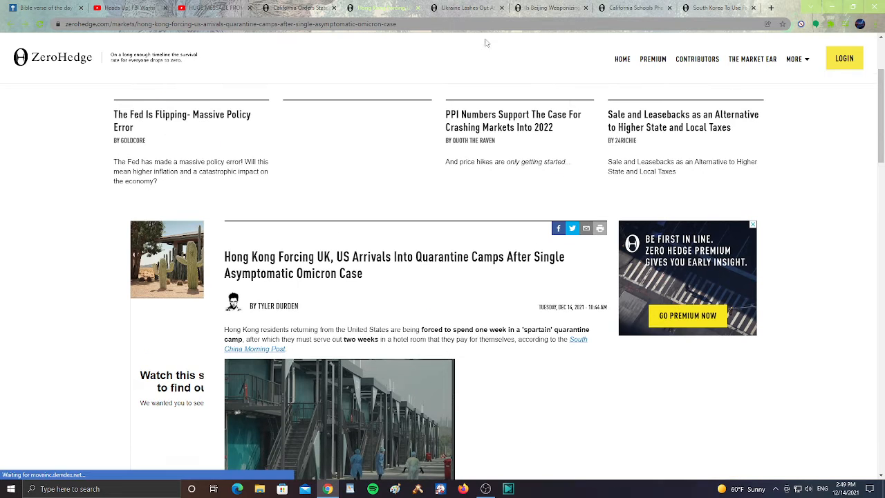
mouse_move(478, 39)
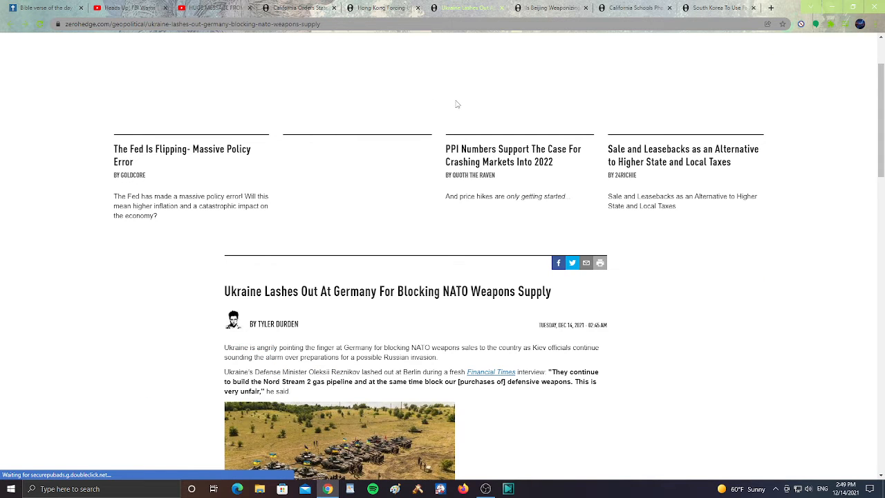
- Scroll through the Ukraine-lashes-out-at-Germany NATO weapons story
scroll("down", 3)
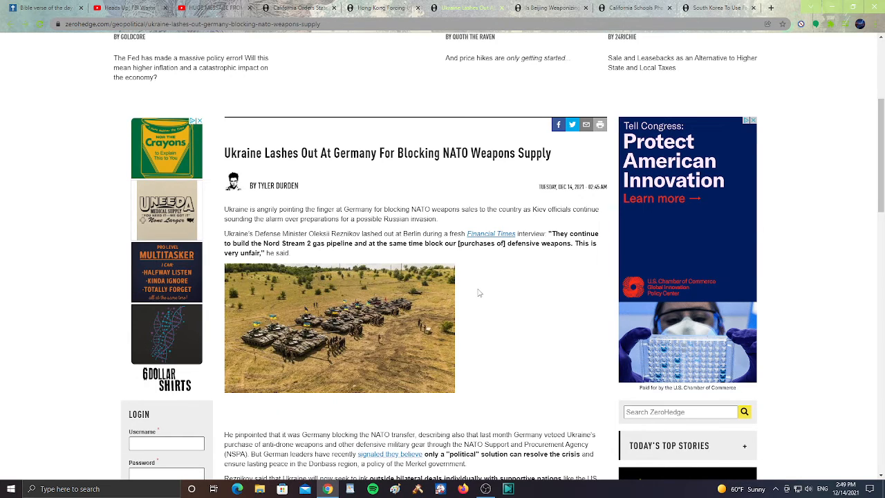
scroll("down", 3)
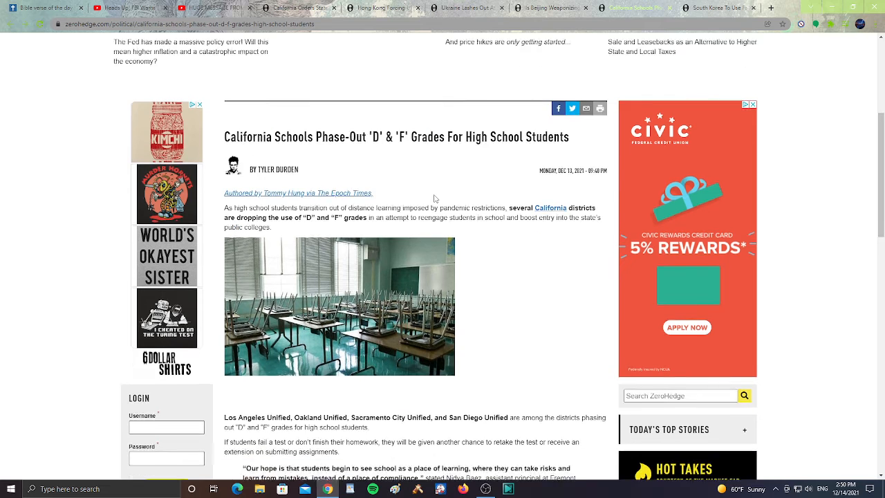
- Advance the California grading article to its school districts and passing-grade paragraphs
scroll("down", 3)
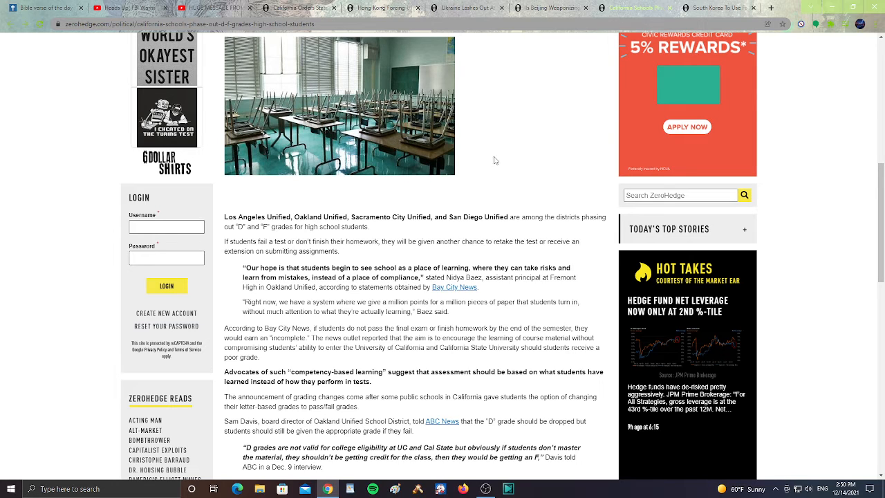
mouse_move(503, 136)
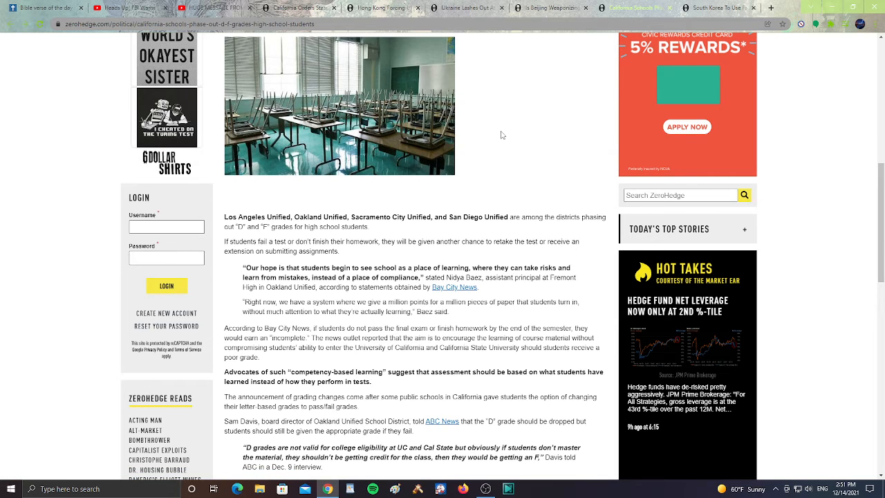
mouse_move(582, 85)
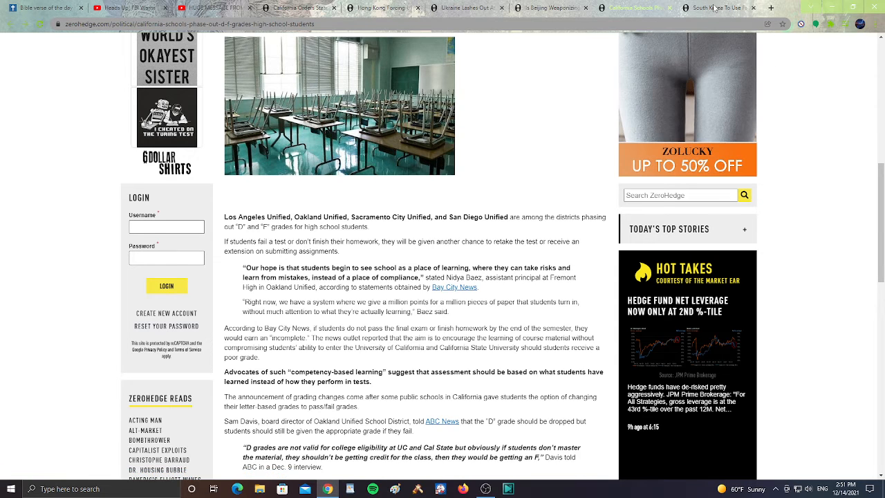
- Read the South Korea facial-recognition COVID-tracking article and return to its top
left_click(705, 8)
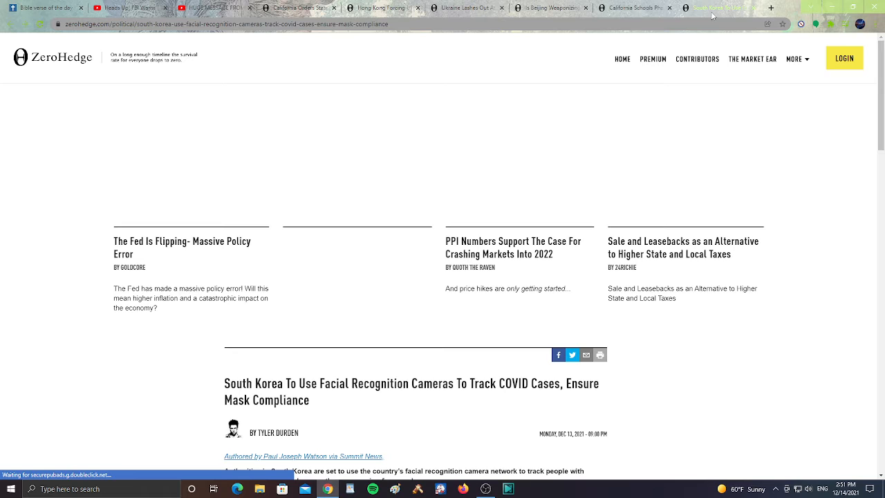
scroll("down", 3)
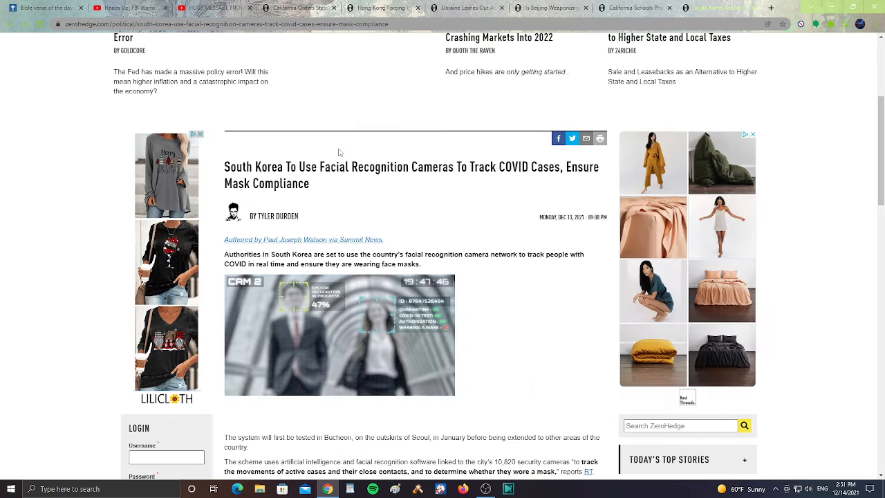
mouse_move(412, 94)
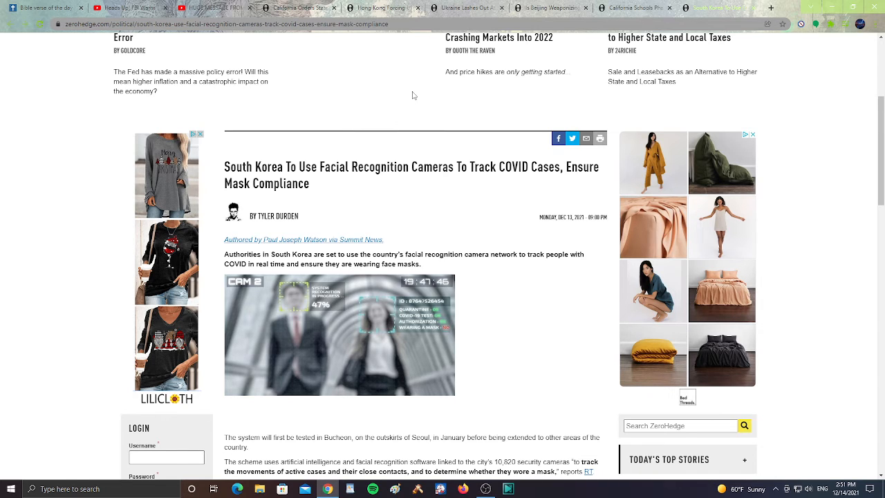
scroll("down", 3)
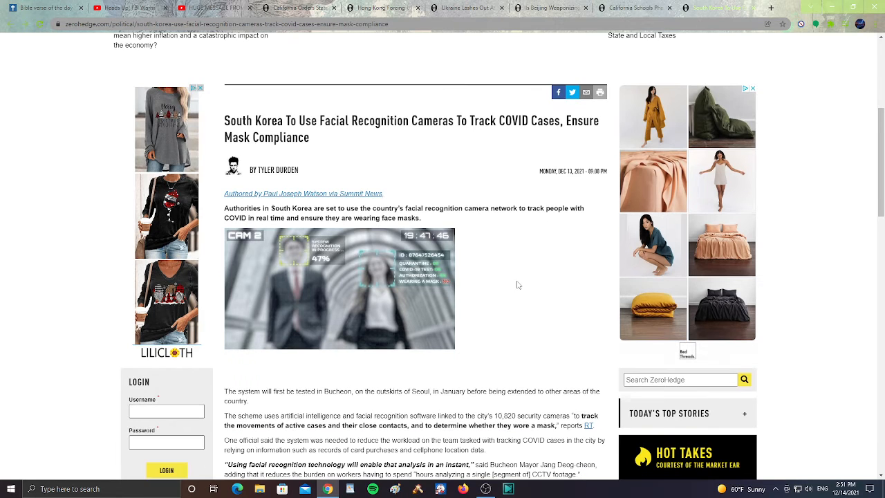
mouse_move(531, 249)
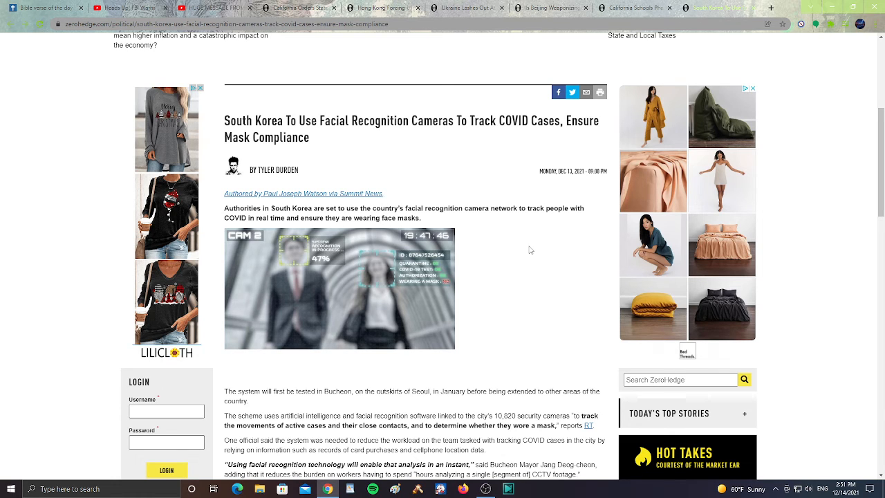
scroll("up", 3)
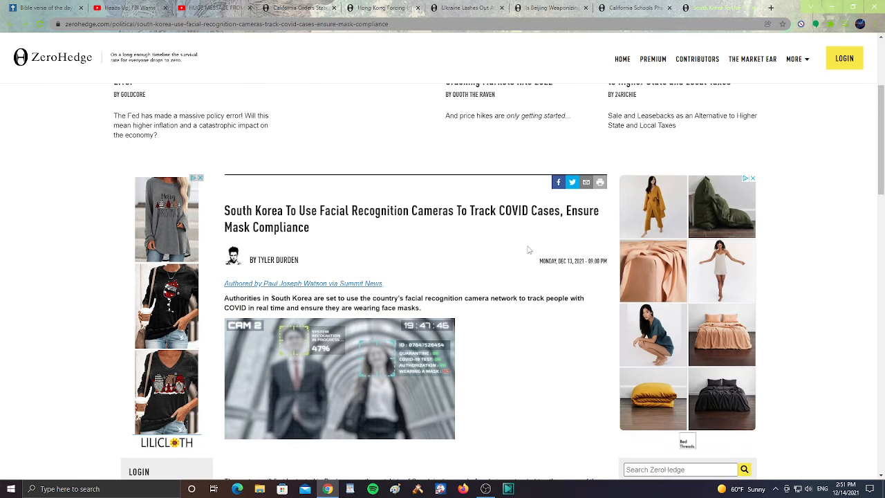
mouse_move(819, 118)
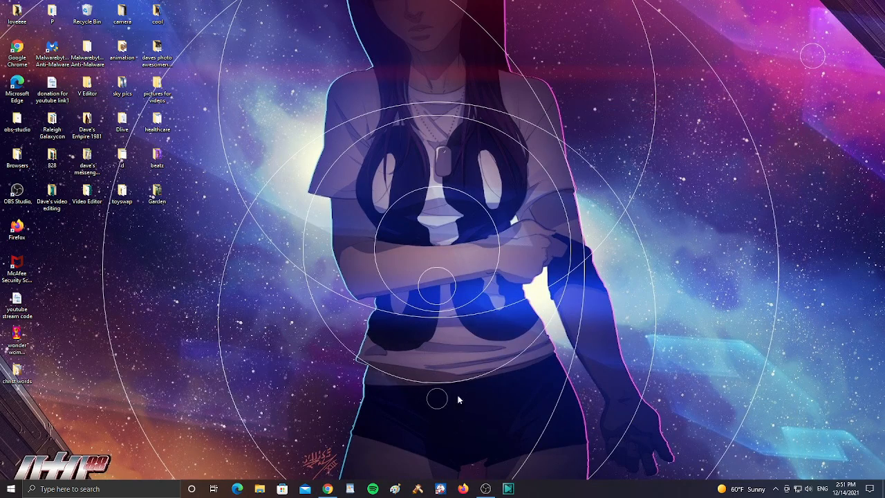
- Leave Chrome and bring up the OBS Studio window
left_click(486, 489)
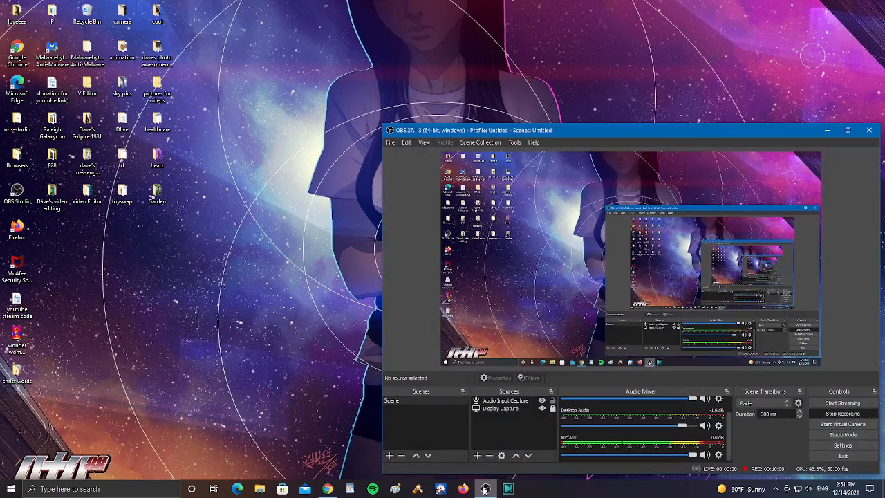